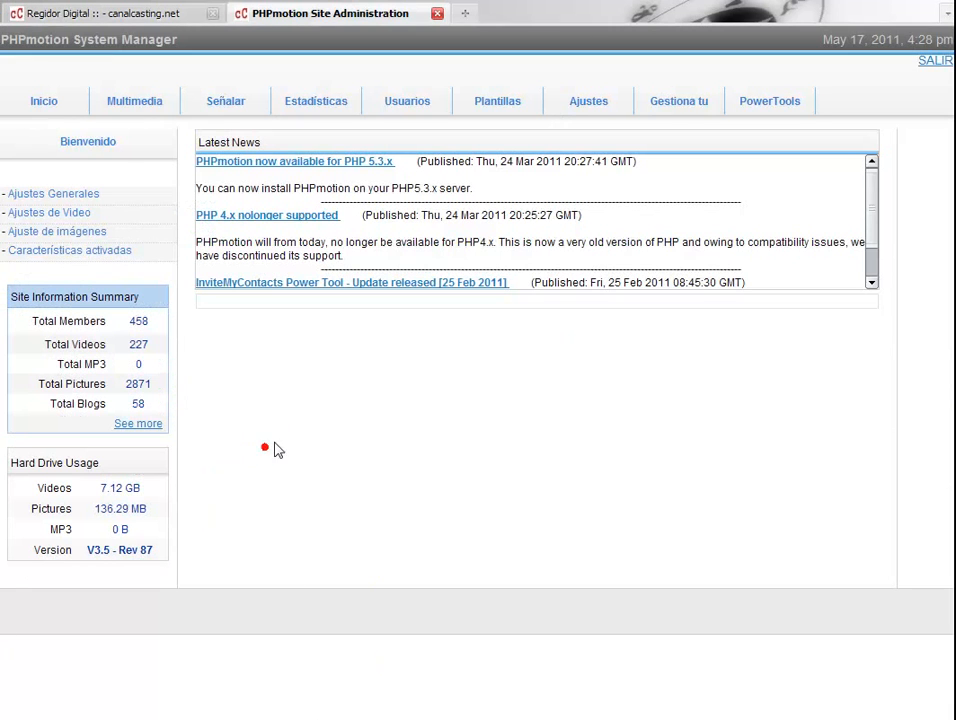
Find the user account in PHPmotion's user search and check its digital regidor status.
left_click(406, 100)
type("juaxix")
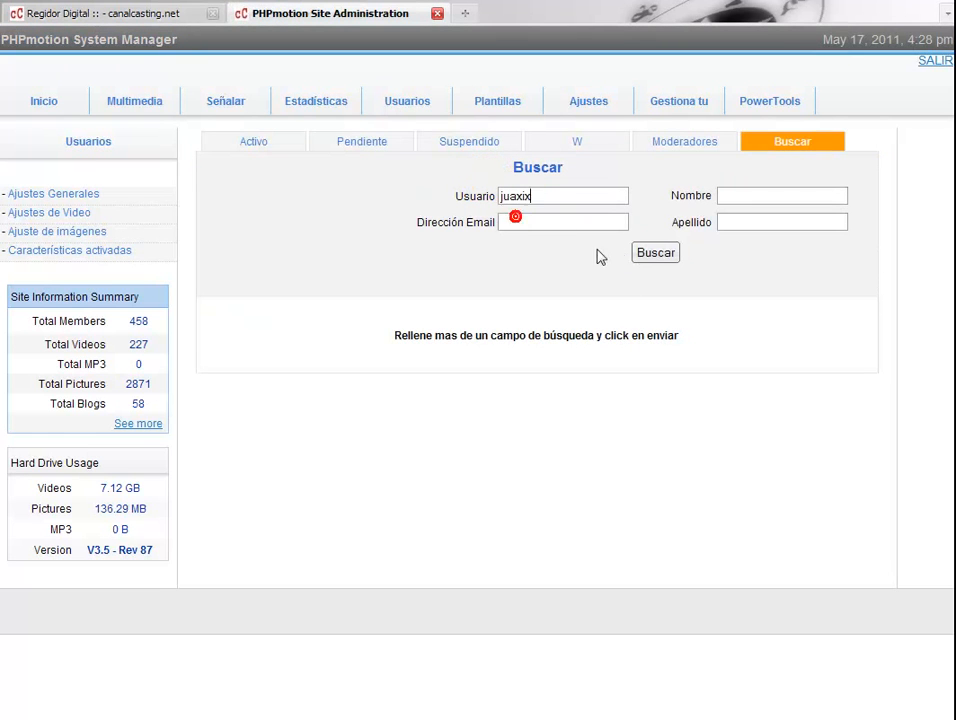
left_click(655, 252)
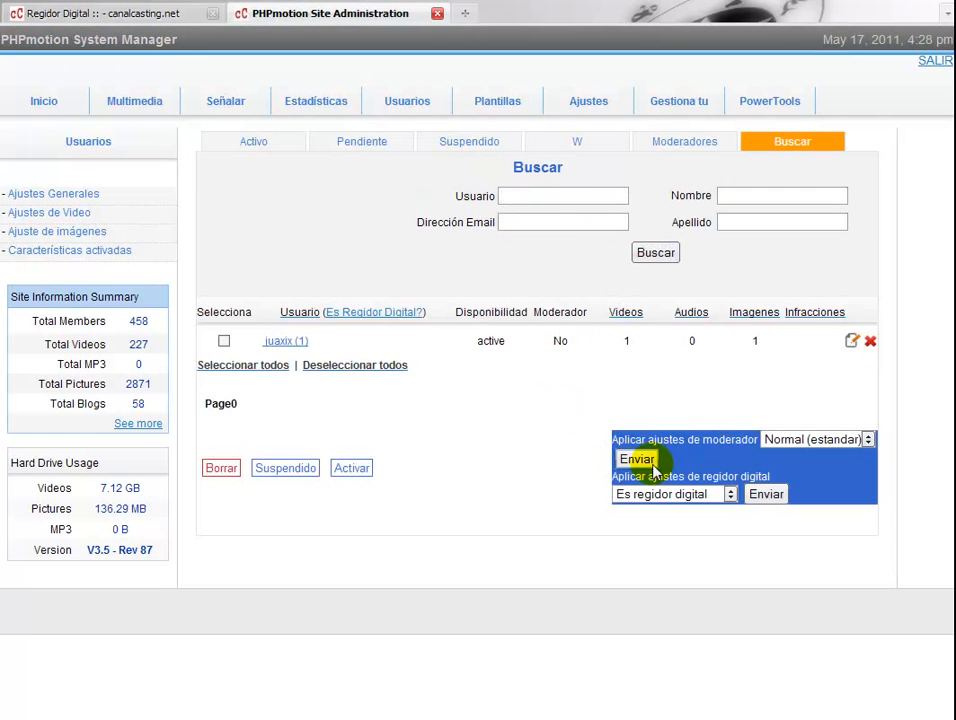
left_click(674, 494)
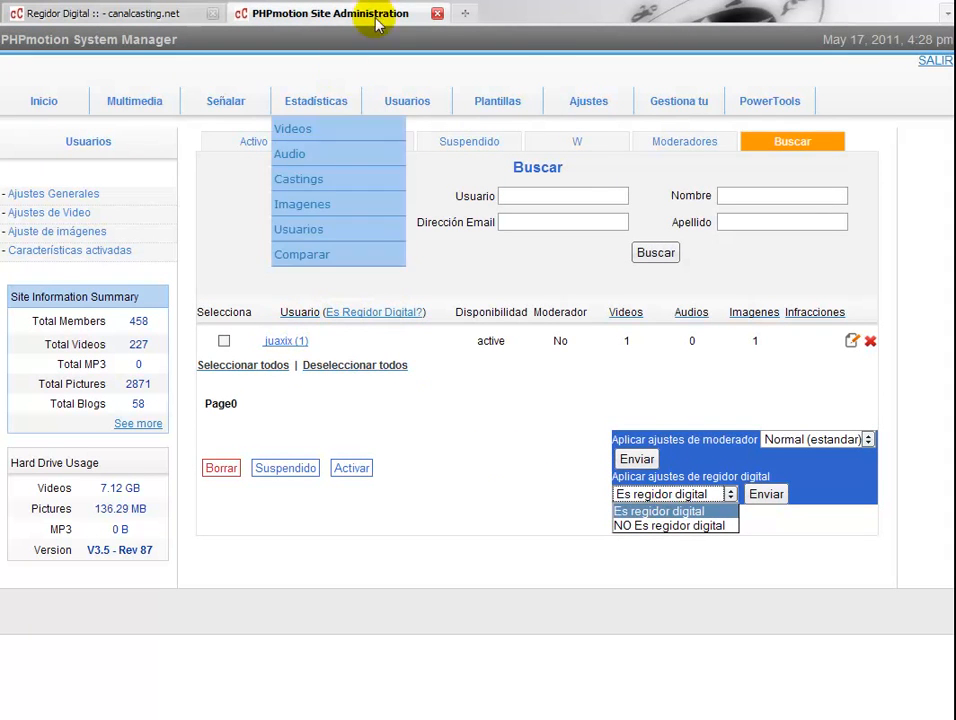
left_click(110, 13)
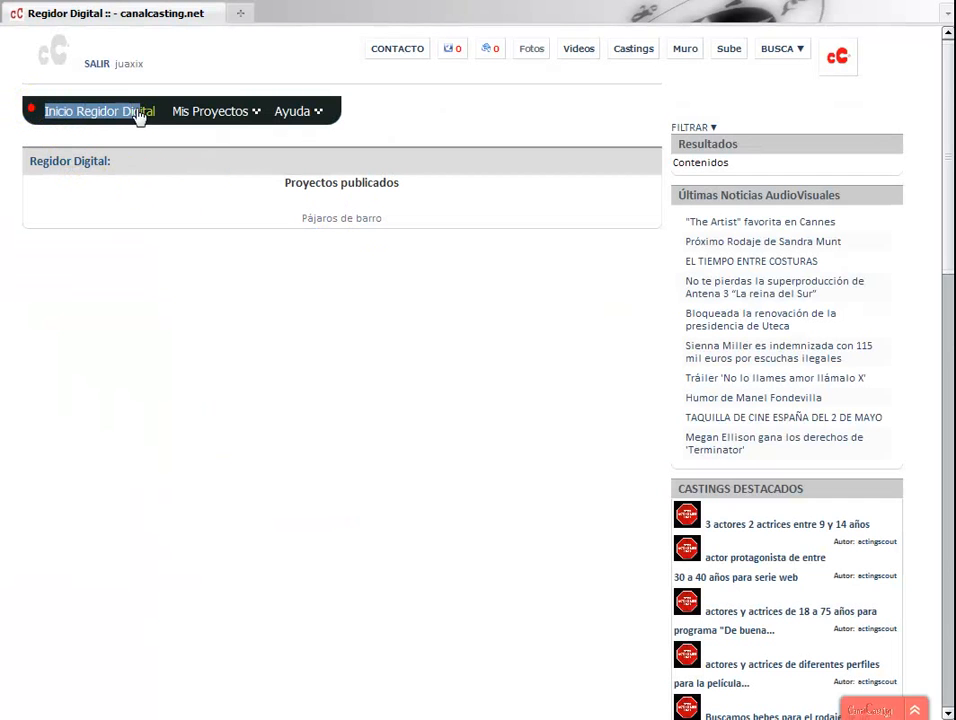
Open the published Pájaros de barro project for editing.
left_click(210, 111)
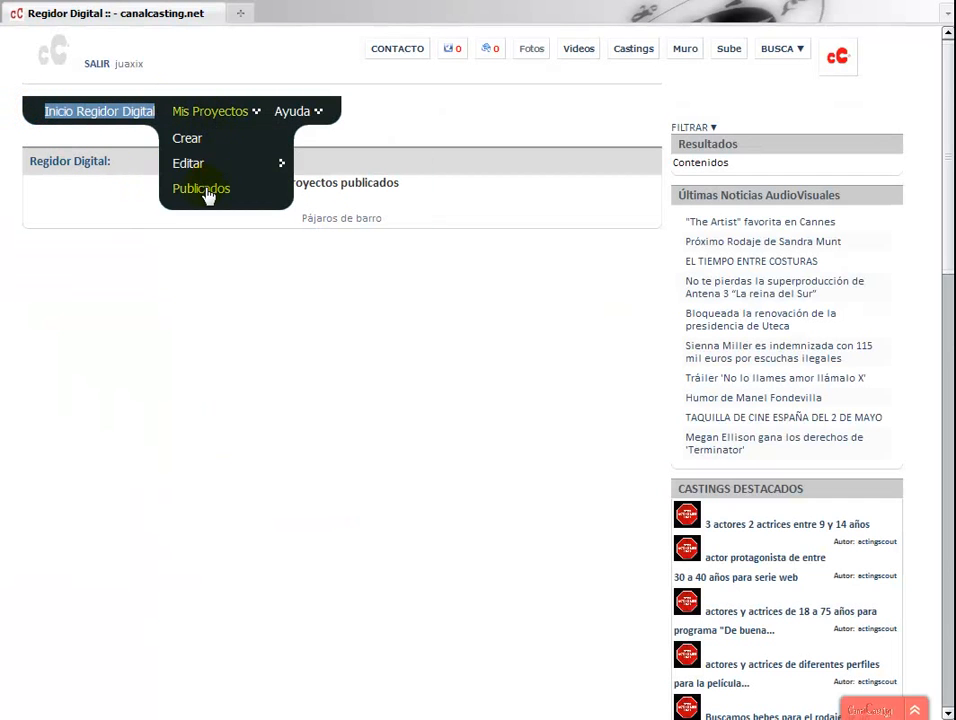
left_click(201, 188)
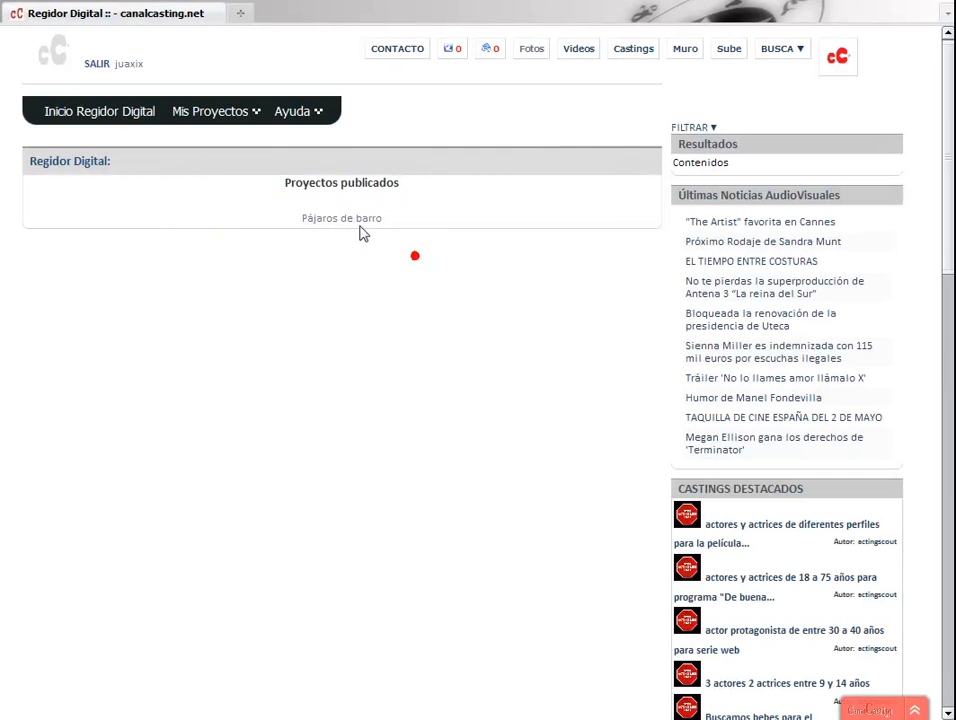
left_click(341, 218)
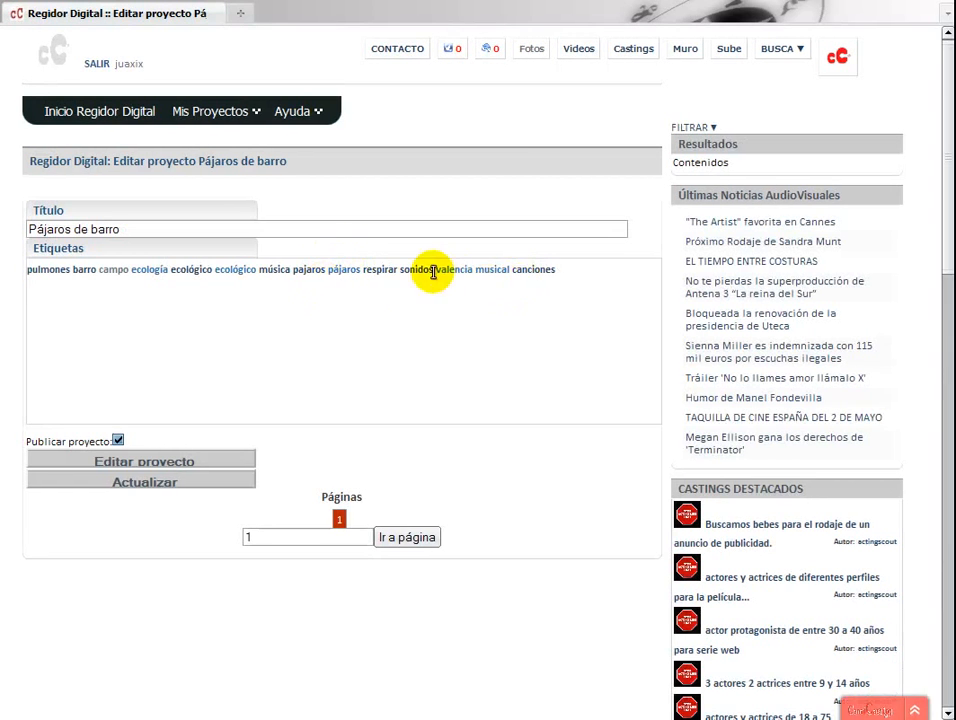
Filter the valencia tag results to videos and open 'Campo valenciano'.
left_click(455, 270)
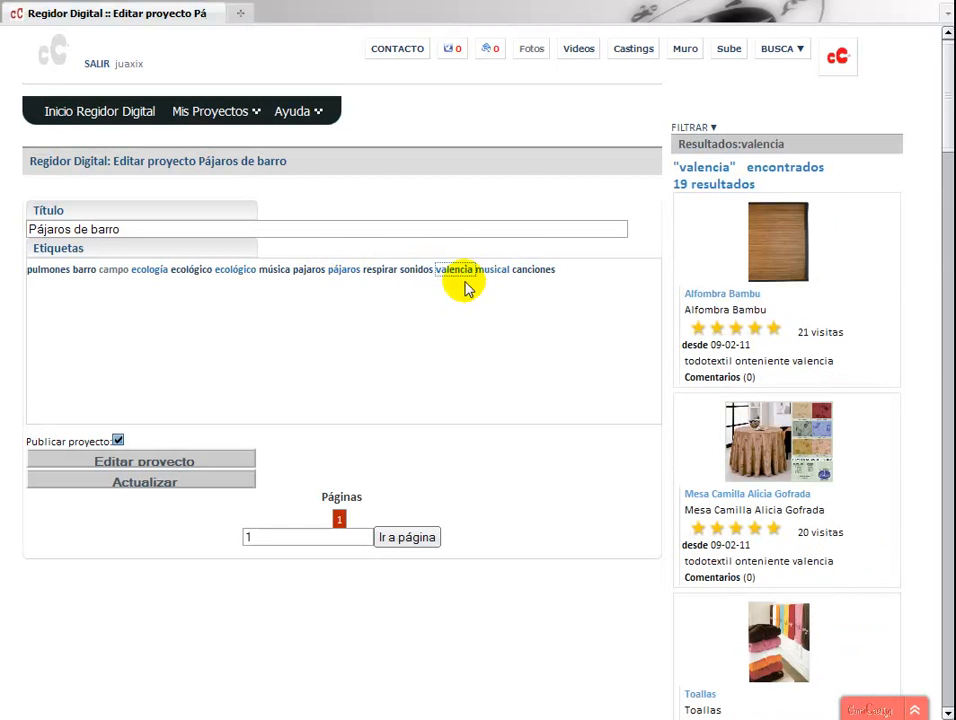
mouse_move(705, 128)
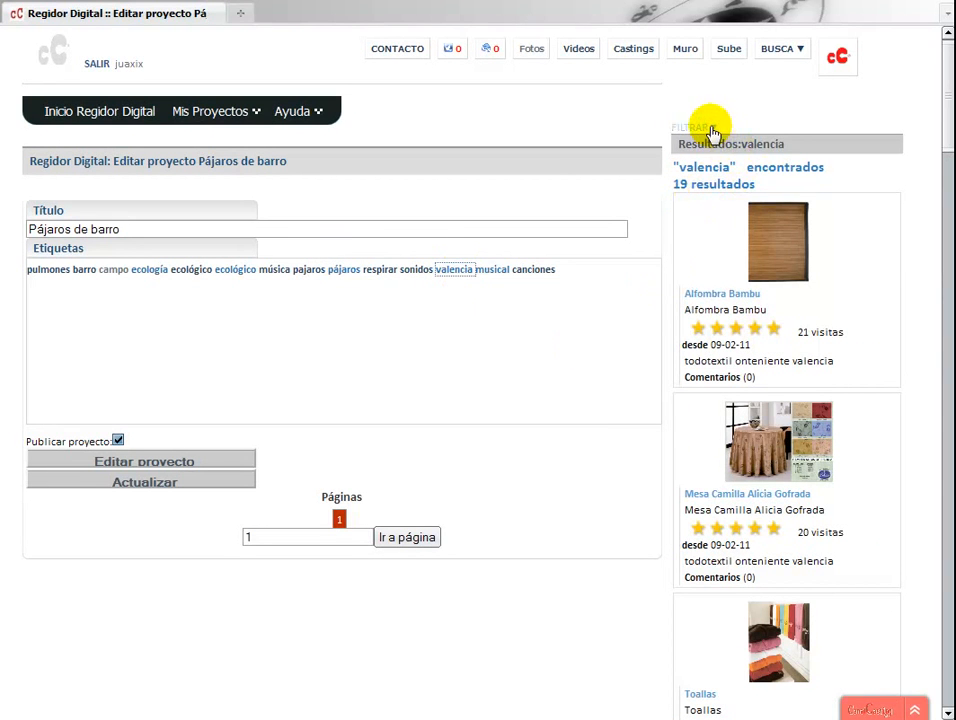
left_click(690, 127)
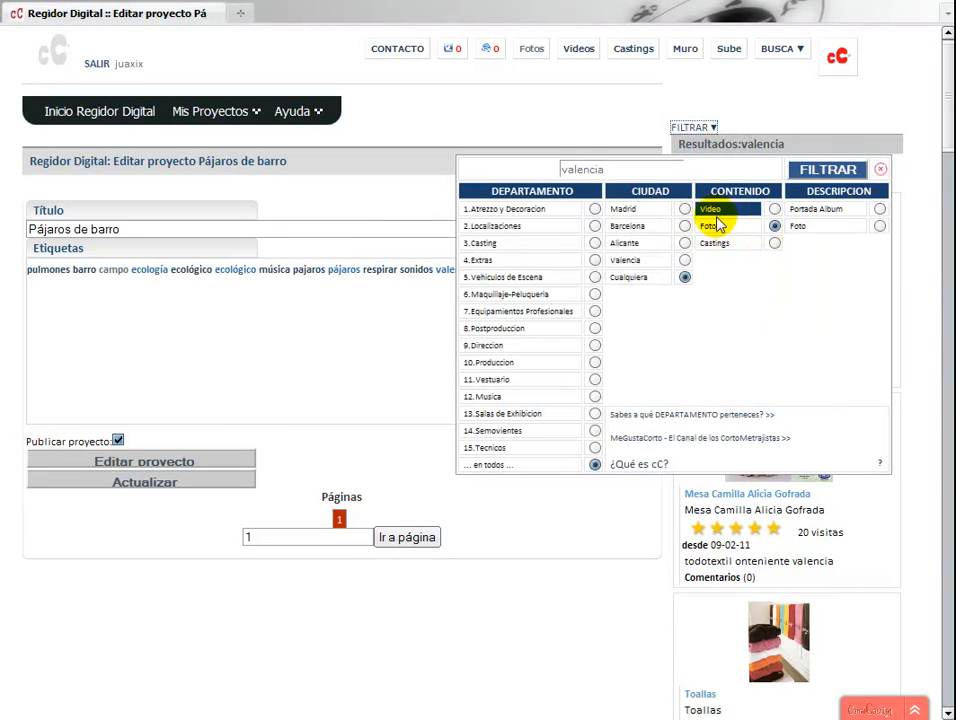
left_click(827, 169)
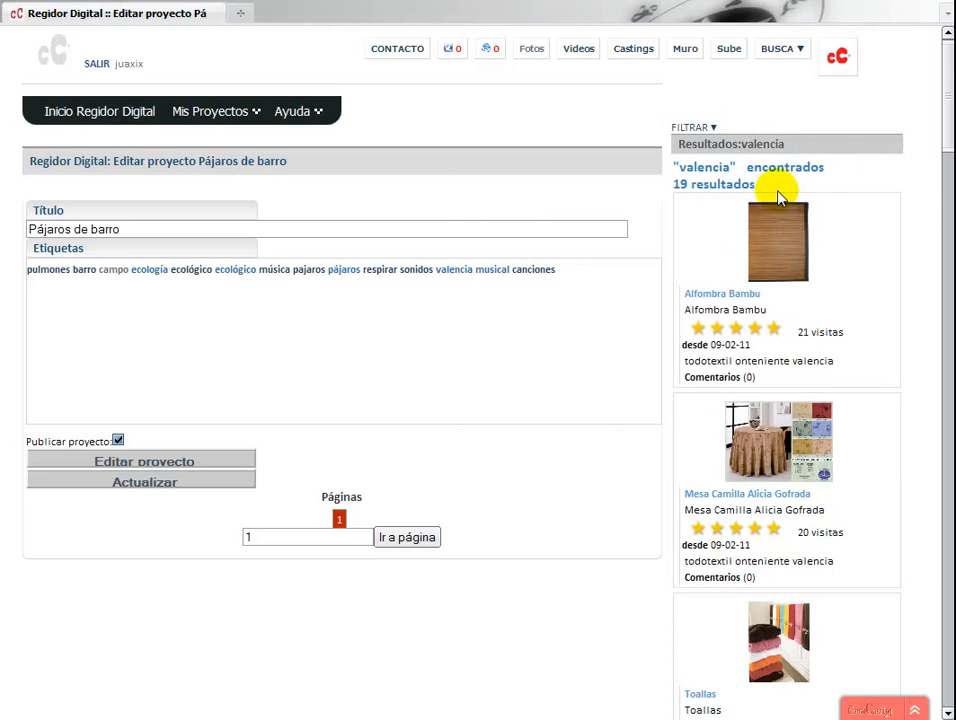
left_click(778, 238)
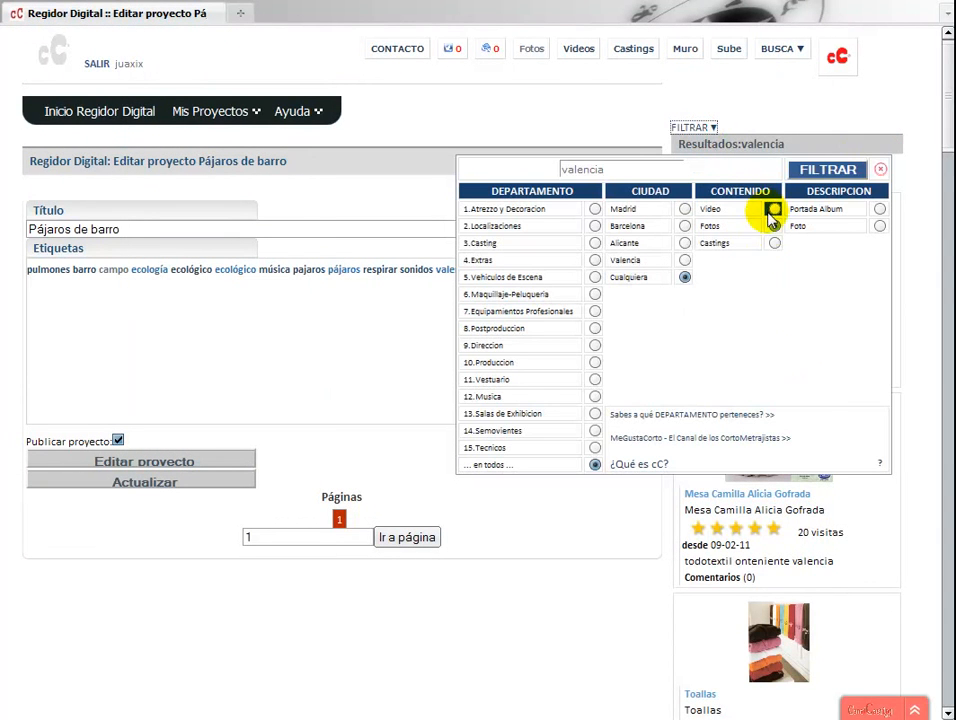
left_click(827, 169)
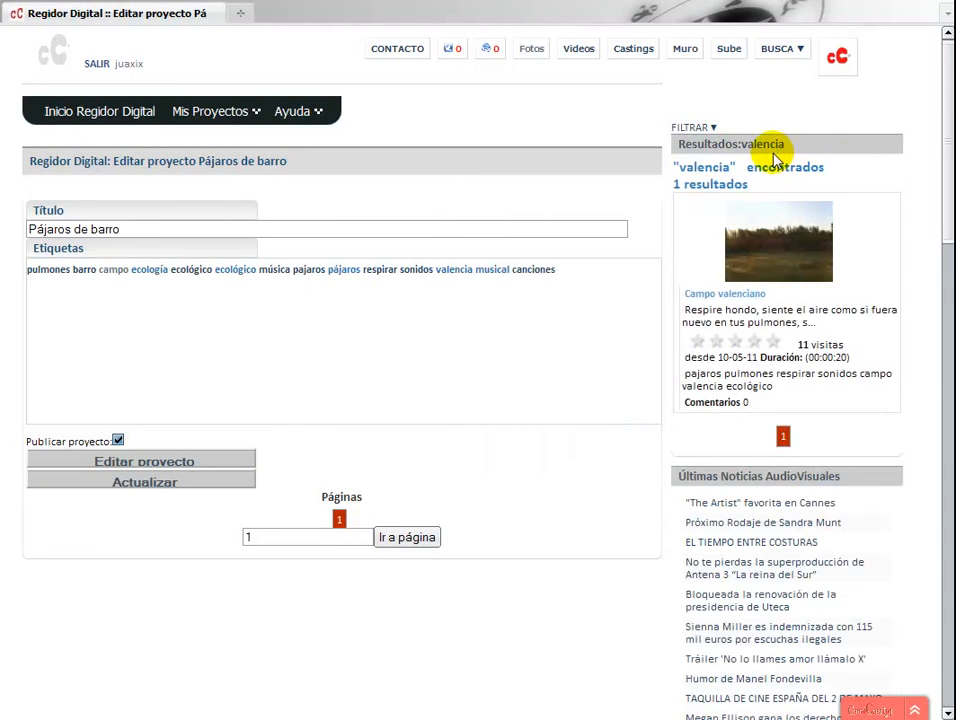
left_click(778, 241)
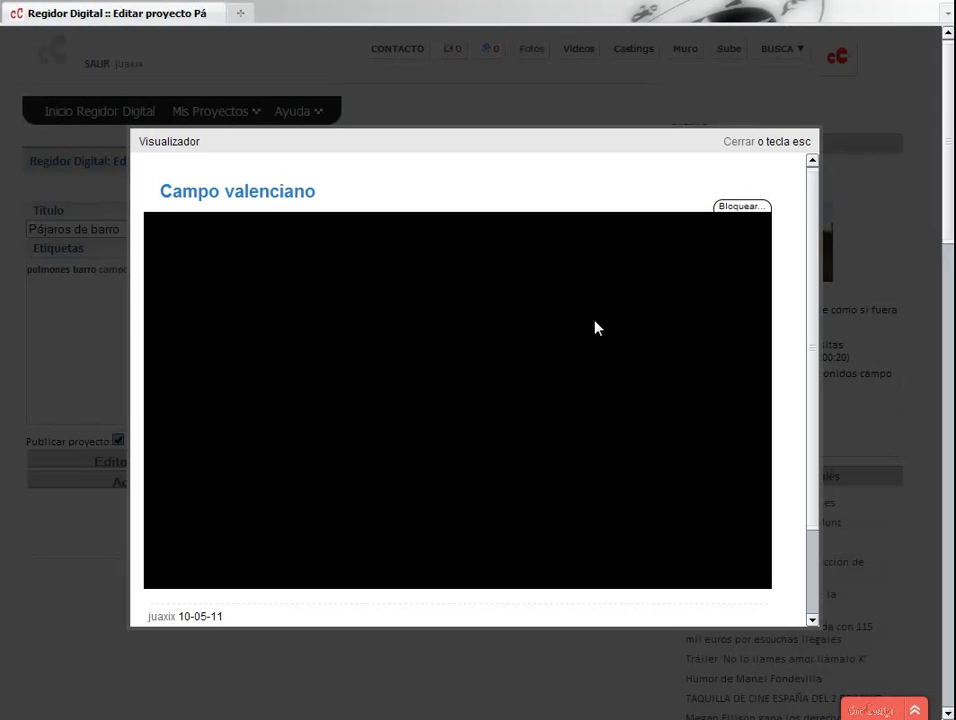
Start playing the Campo valenciano video preview in the viewer.
left_click(457, 397)
type("3")
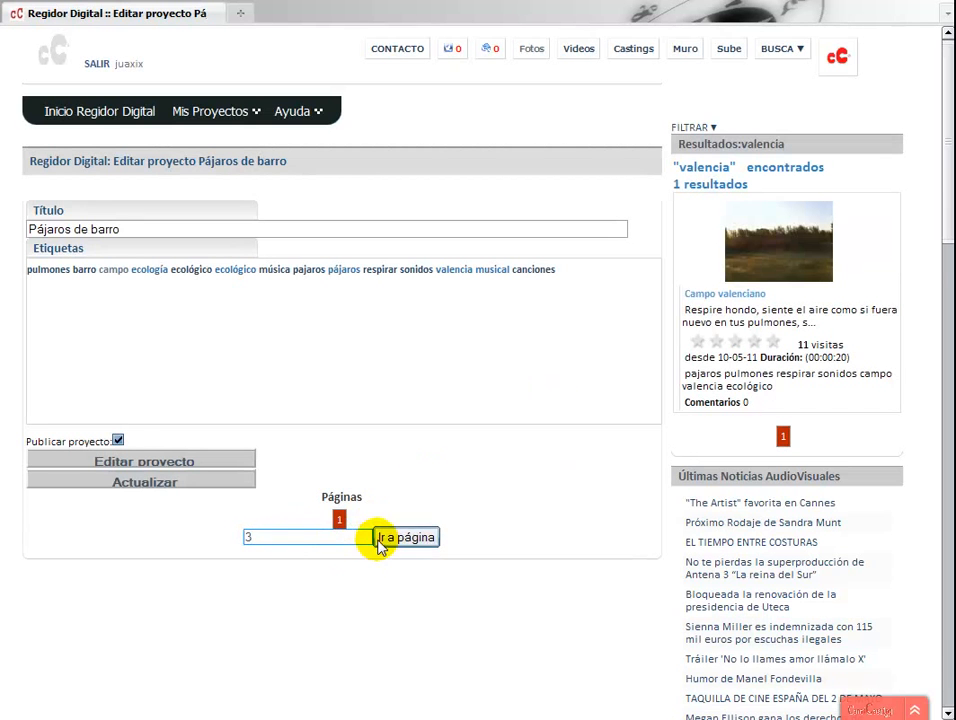
Give project page 2 the tags 'Etiquetas página 2' and search the página tag.
left_click(406, 537)
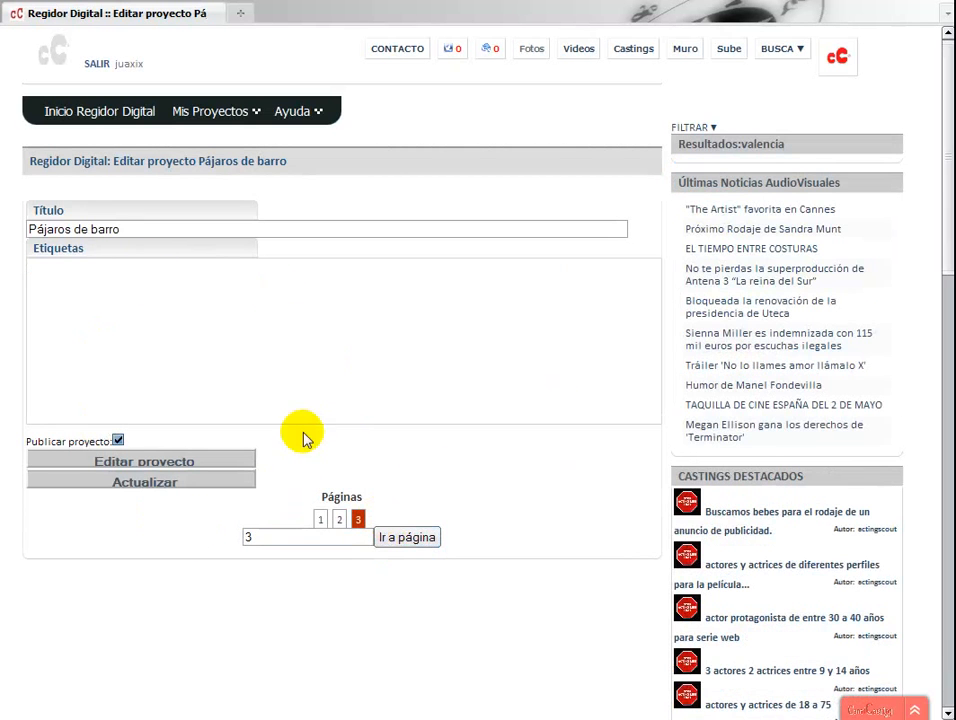
left_click(339, 510)
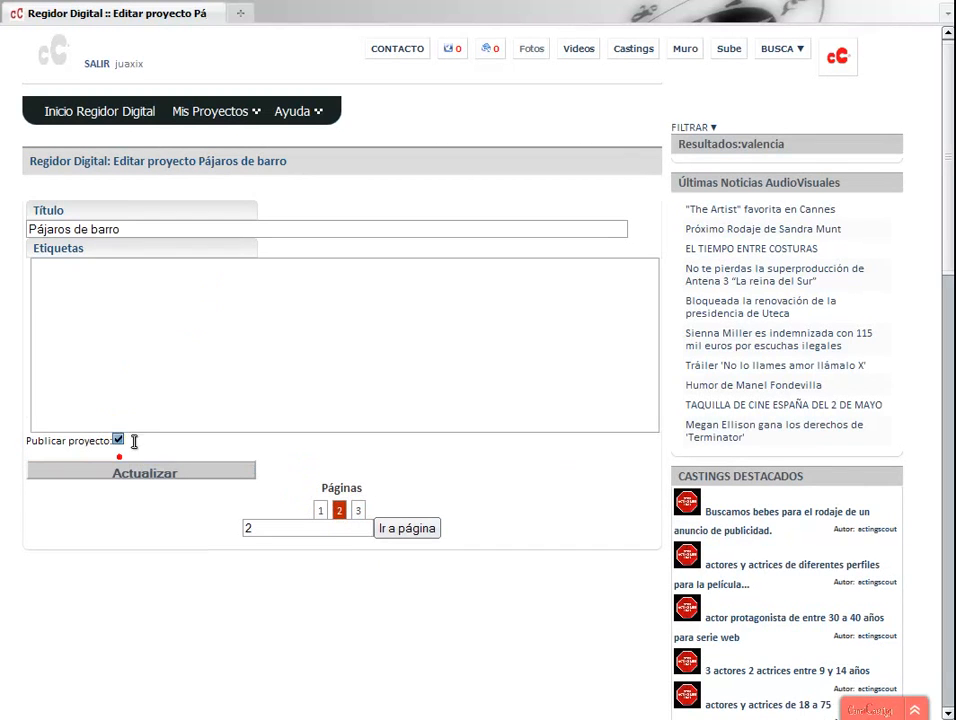
type("Etiquetas página 2")
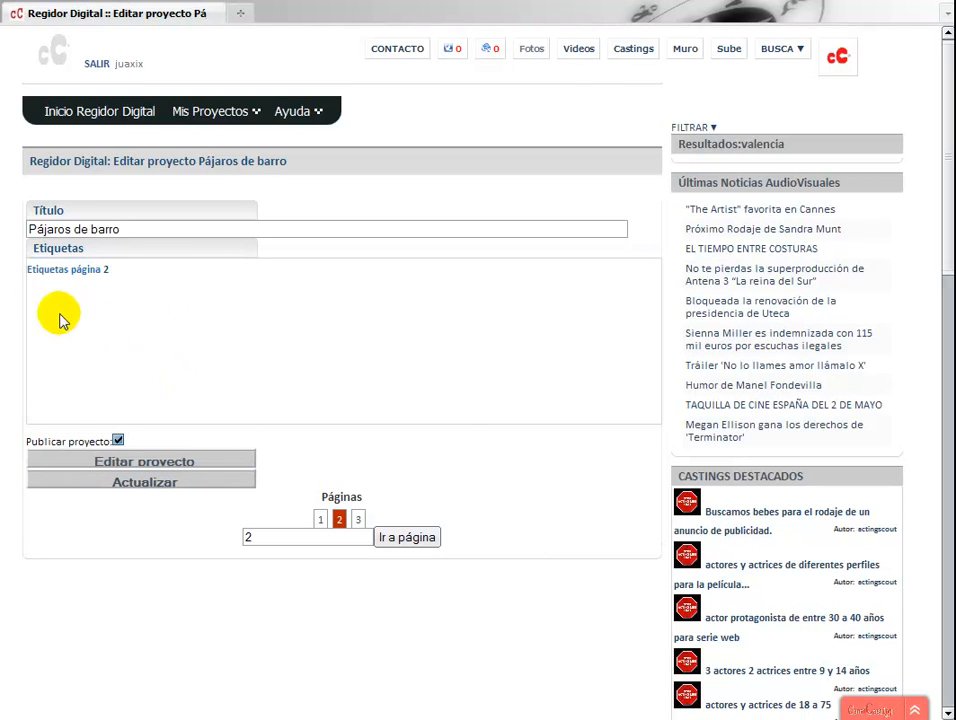
left_click(67, 269)
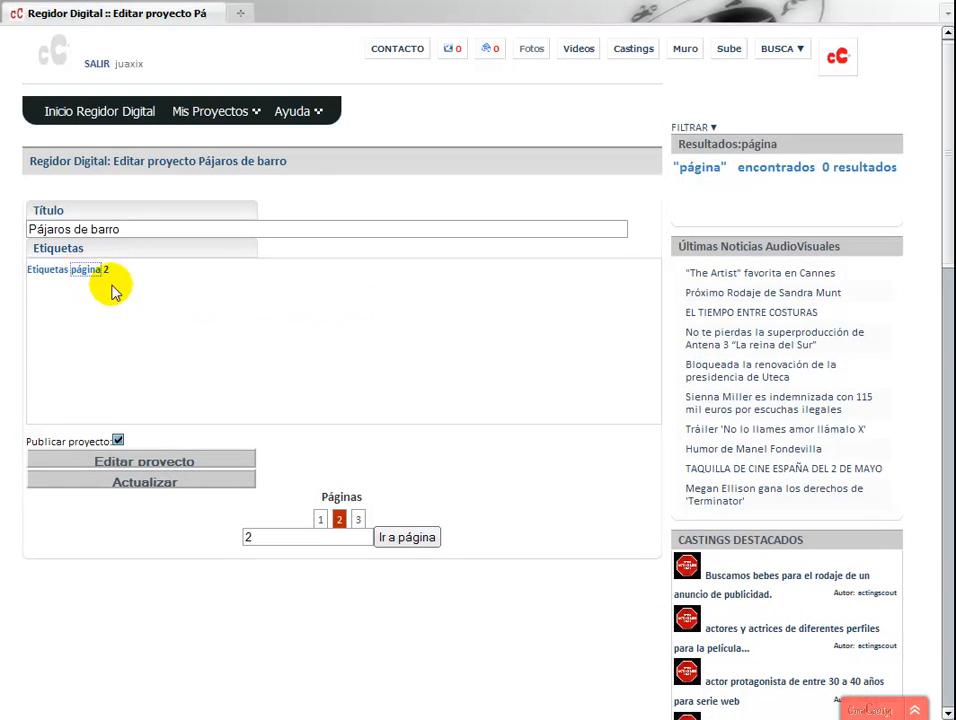
mouse_move(65, 270)
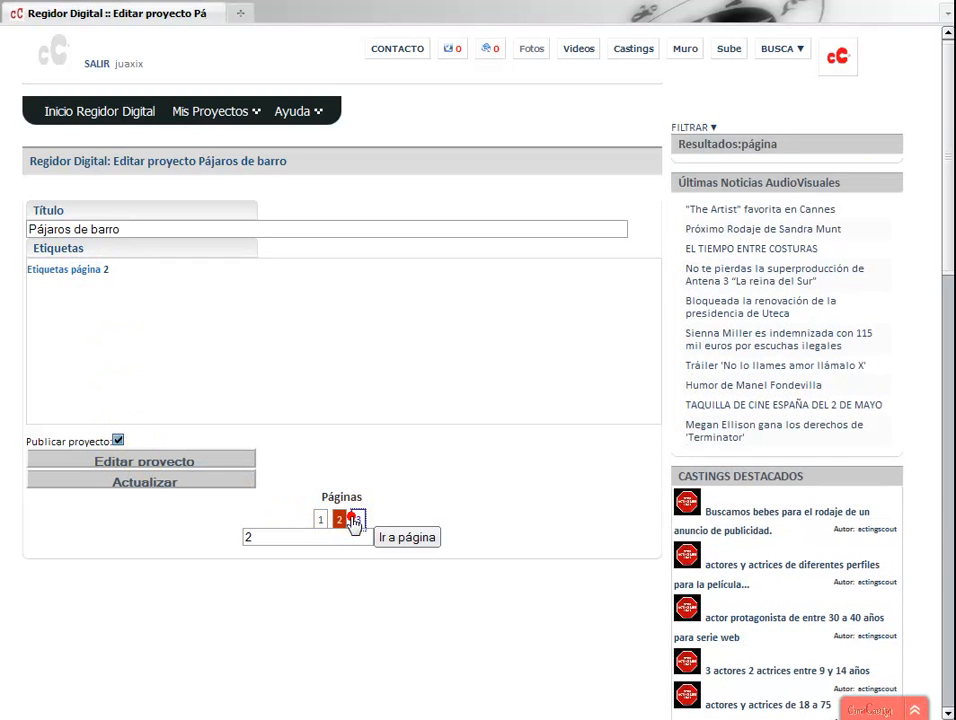
Tag page 3 of the project with 'coches coche'.
left_click(351, 519)
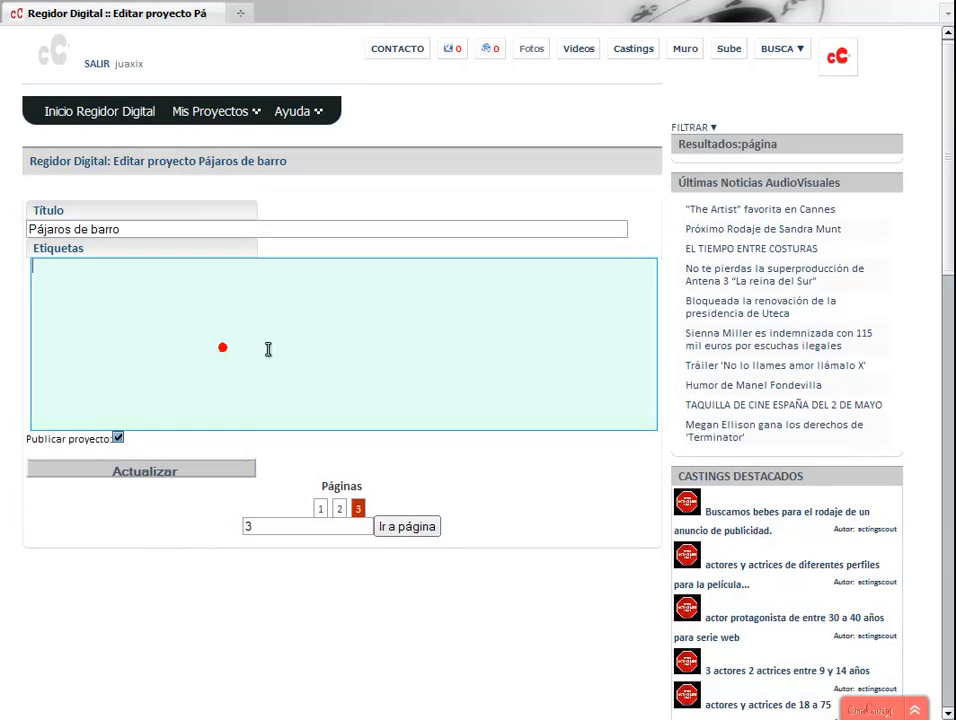
type("coche")
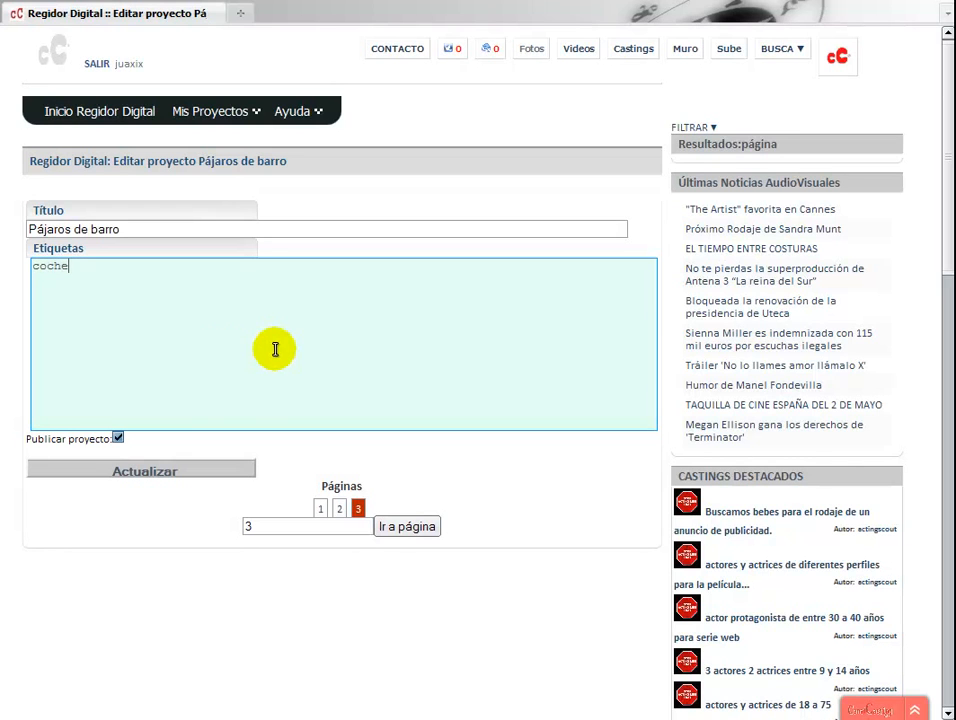
type("s coche")
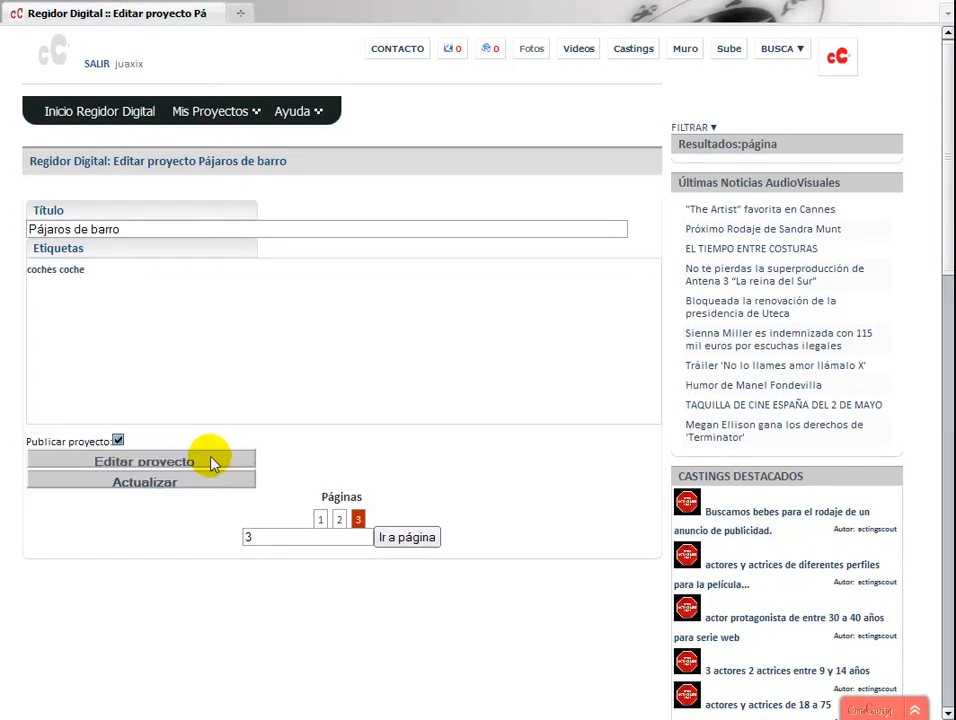
mouse_move(65, 270)
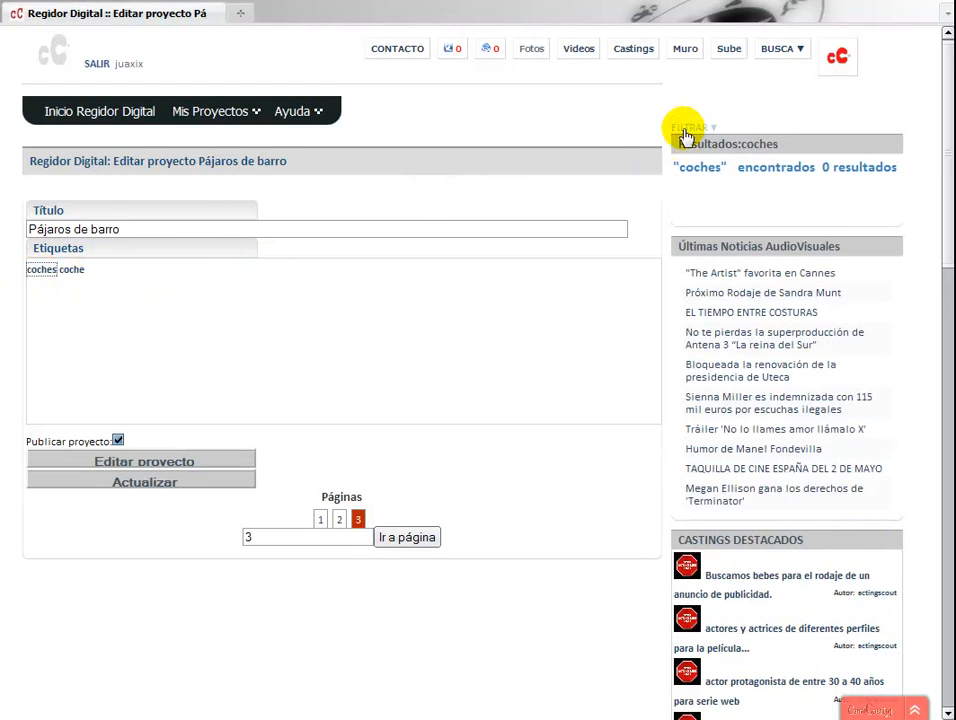
Filter the coches tag results, then add 'chica chicas' to page 3's tags.
left_click(690, 127)
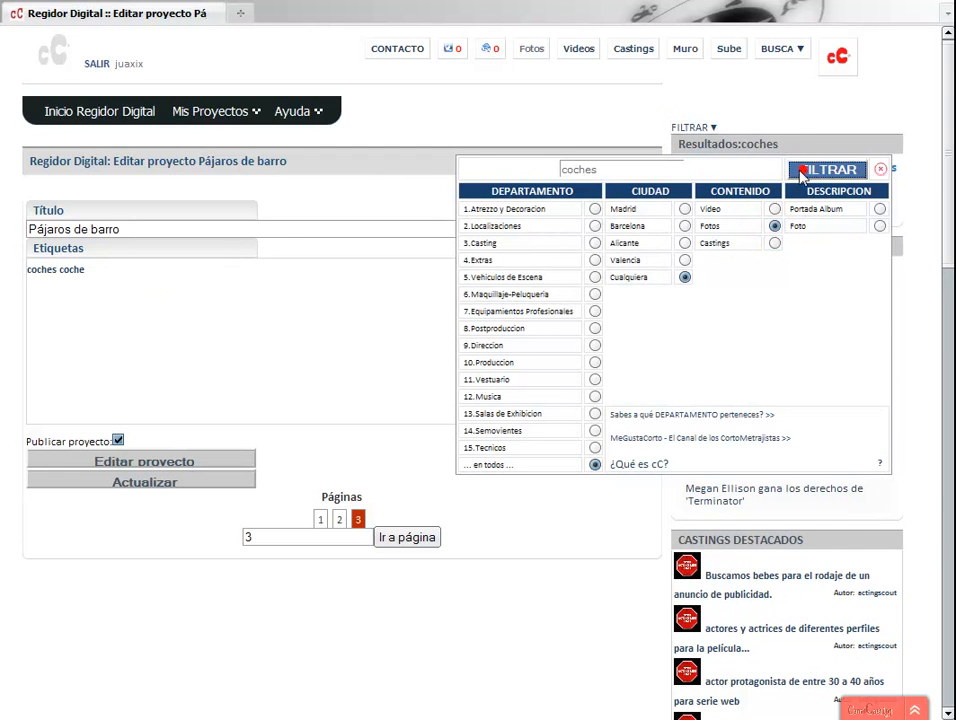
left_click(827, 169)
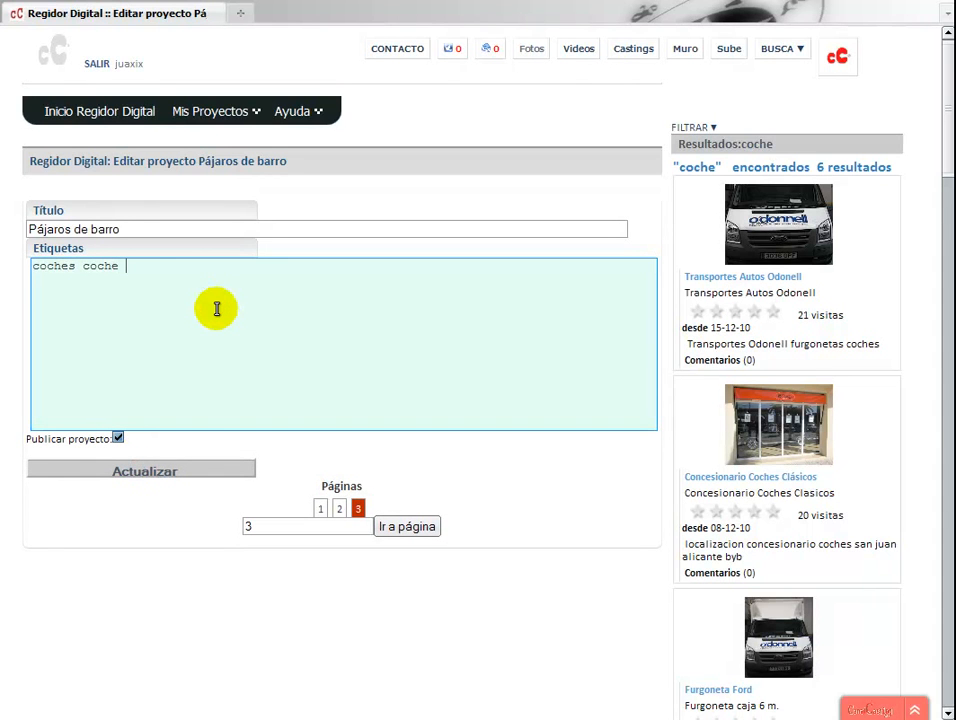
type("chica chicas")
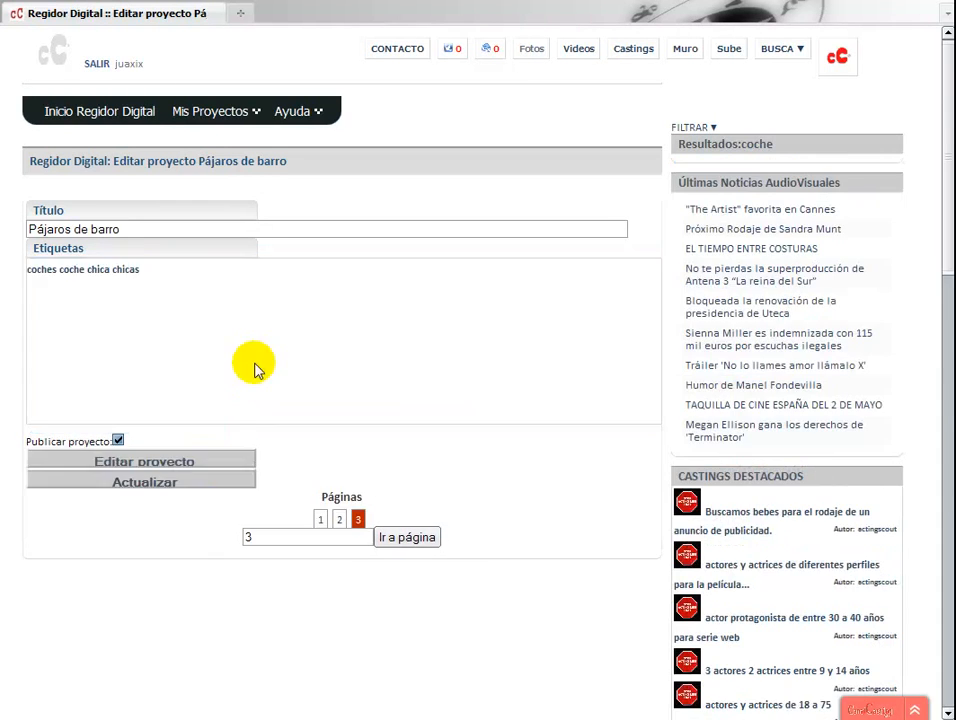
Filter the chicas tag results to castings and open the matching casting.
left_click(125, 270)
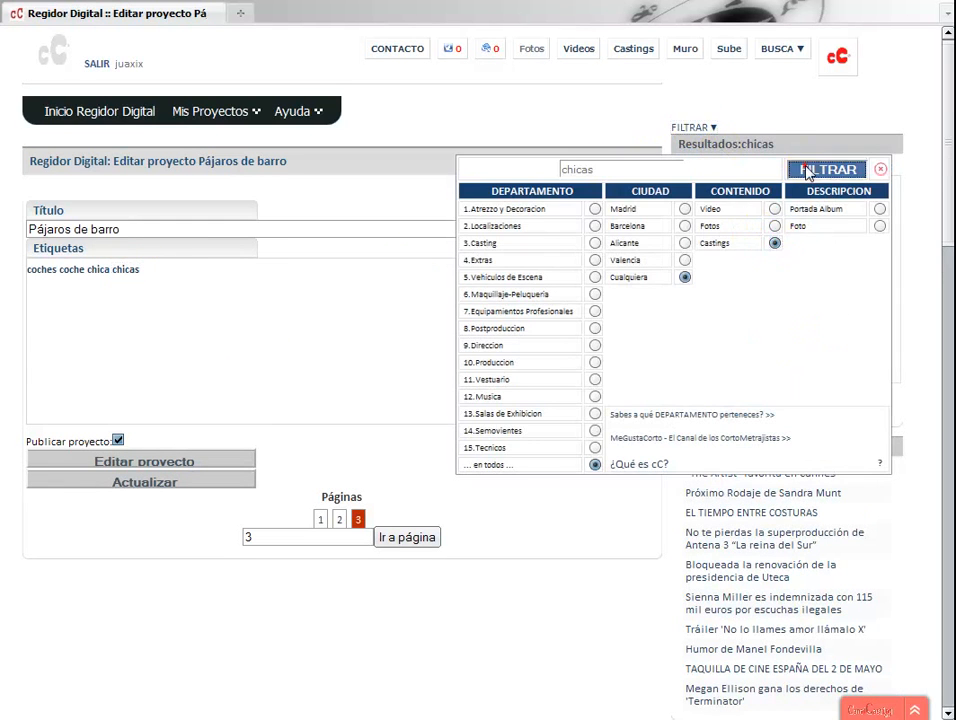
left_click(827, 169)
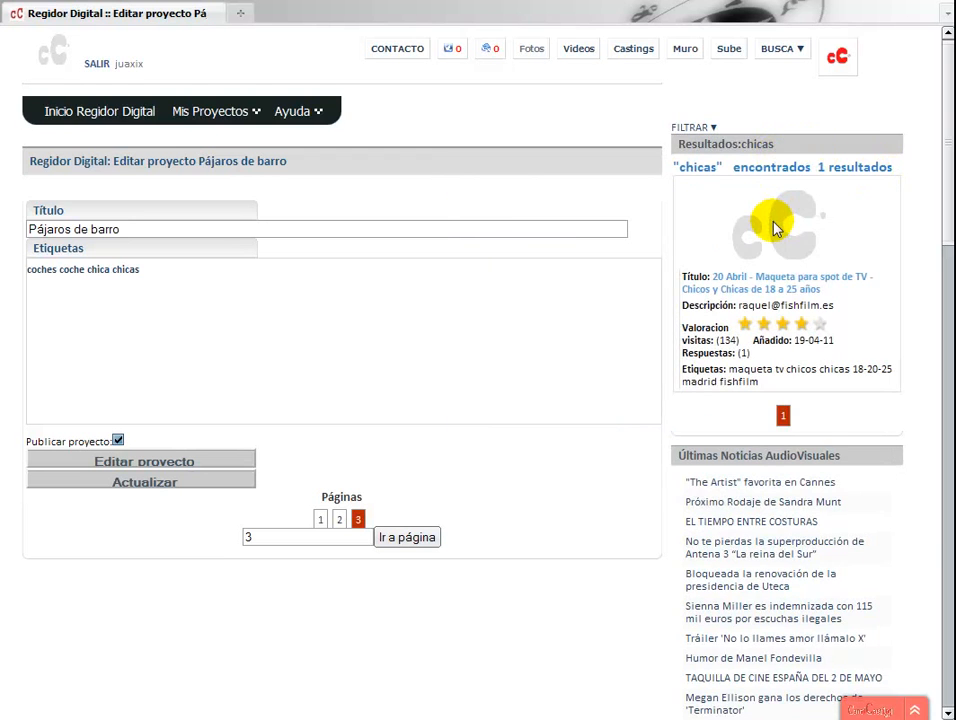
left_click(791, 283)
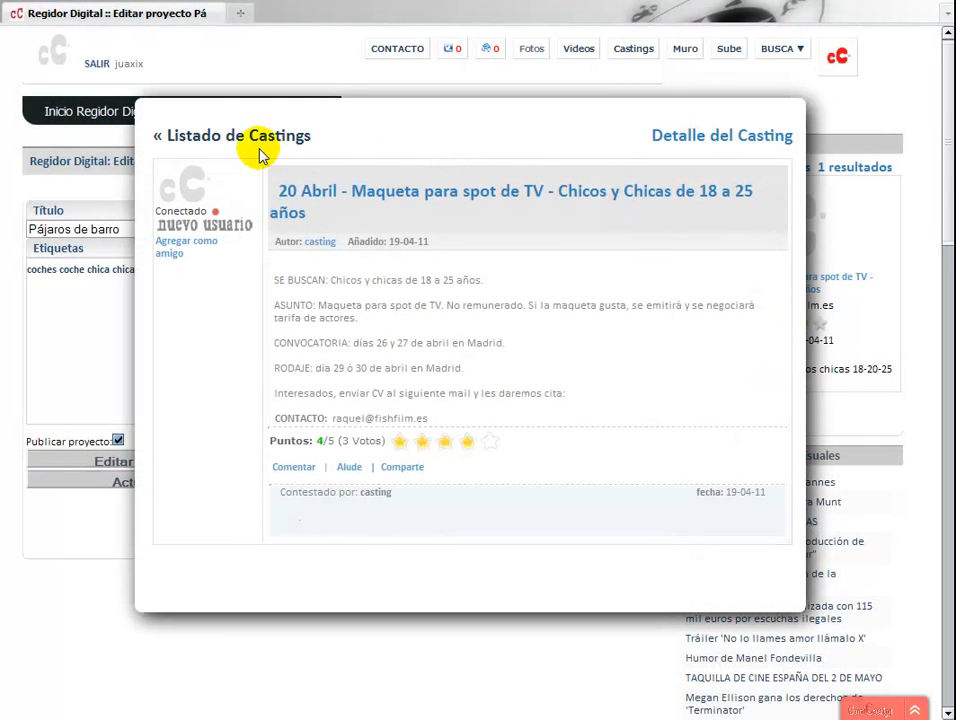